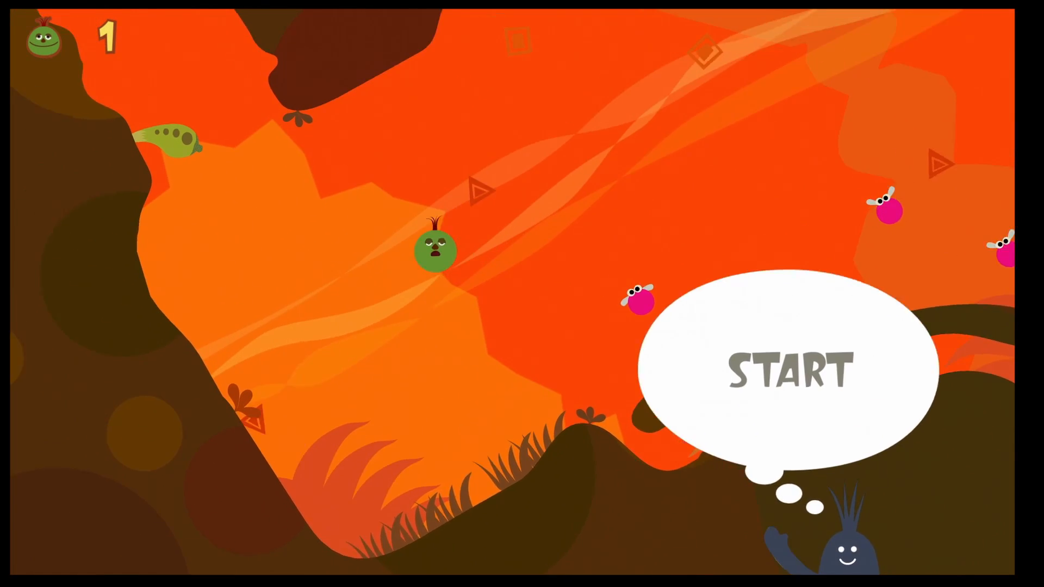
Step: Dismiss the START bubble so the green blob begins rolling down the orange hillside
left_click(789, 369)
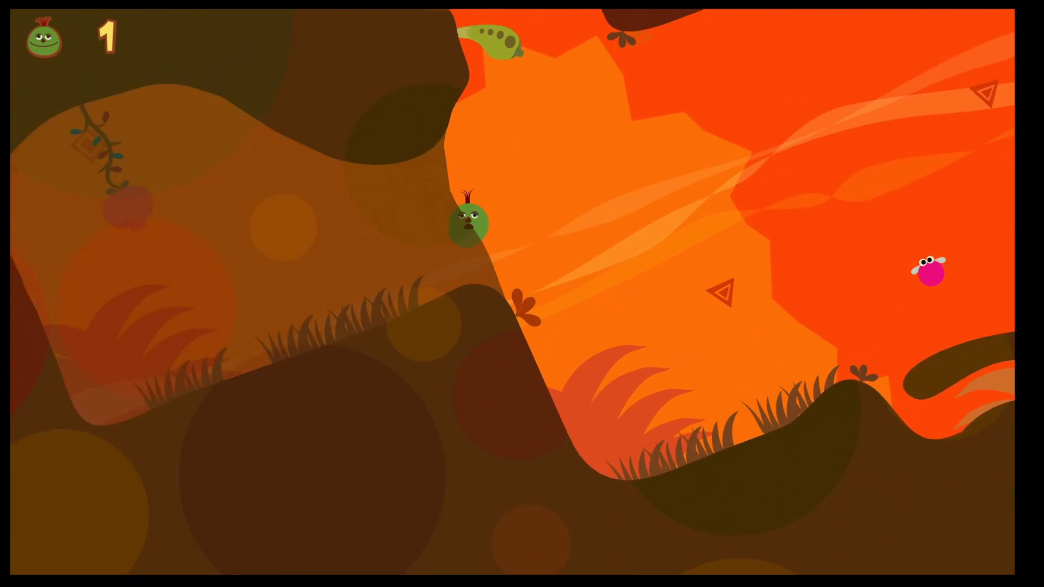